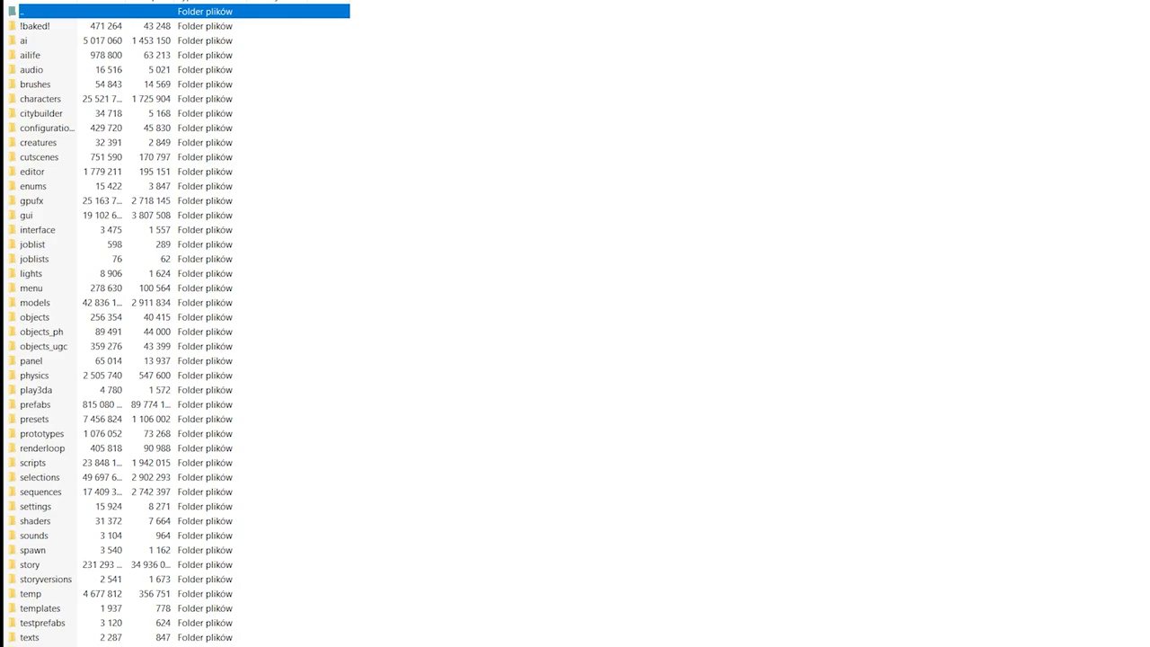
mouse_move(70, 178)
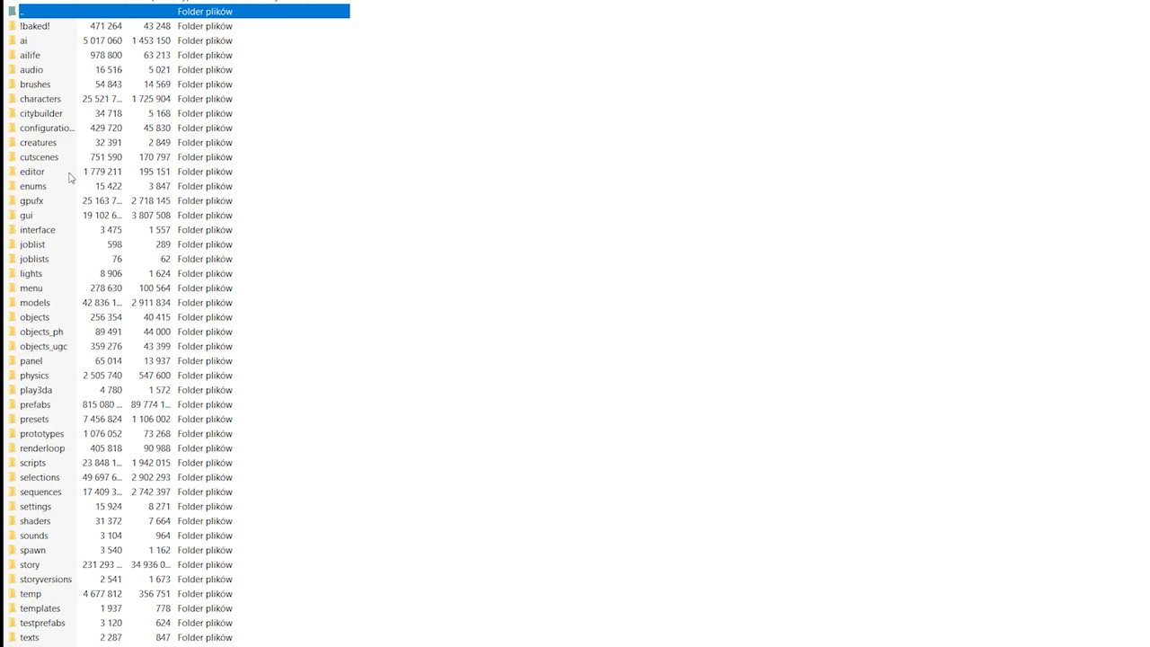
mouse_move(368, 151)
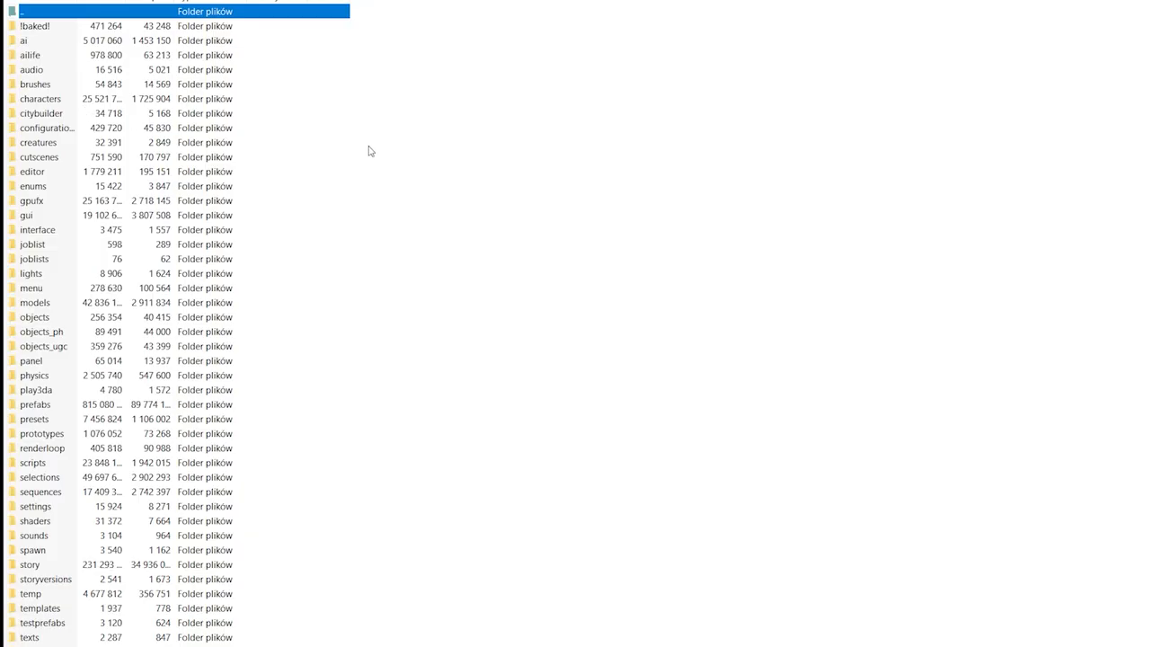
mouse_move(360, 150)
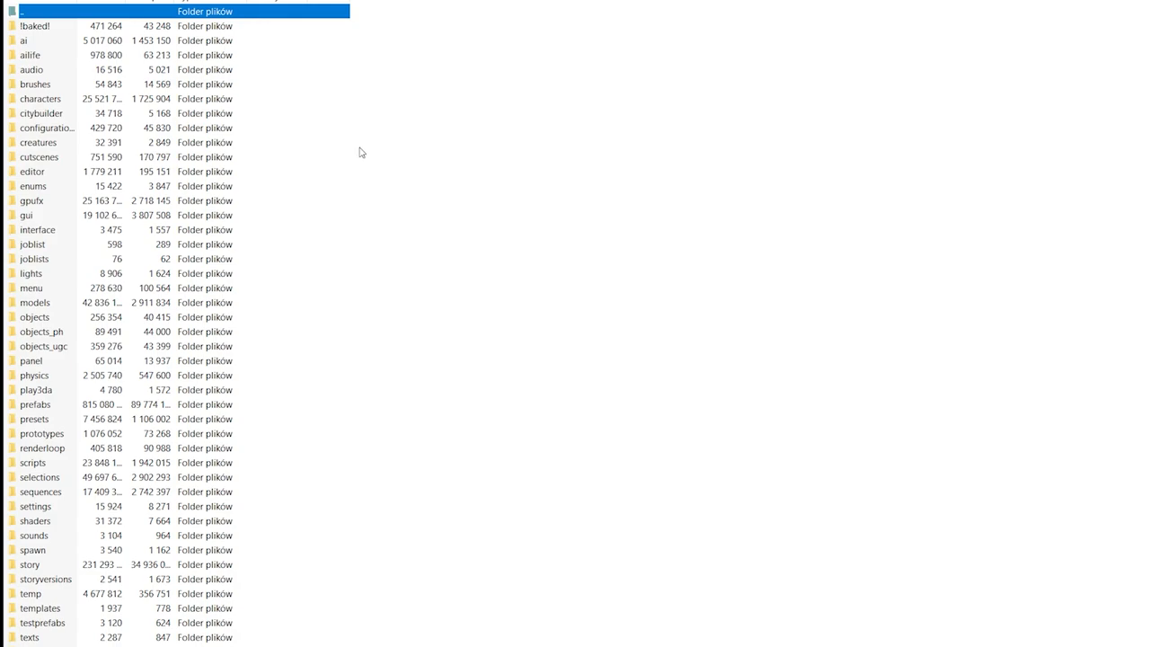
Step: Select the 'creatures' folder in the archive's top-level folder list
left_click(37, 142)
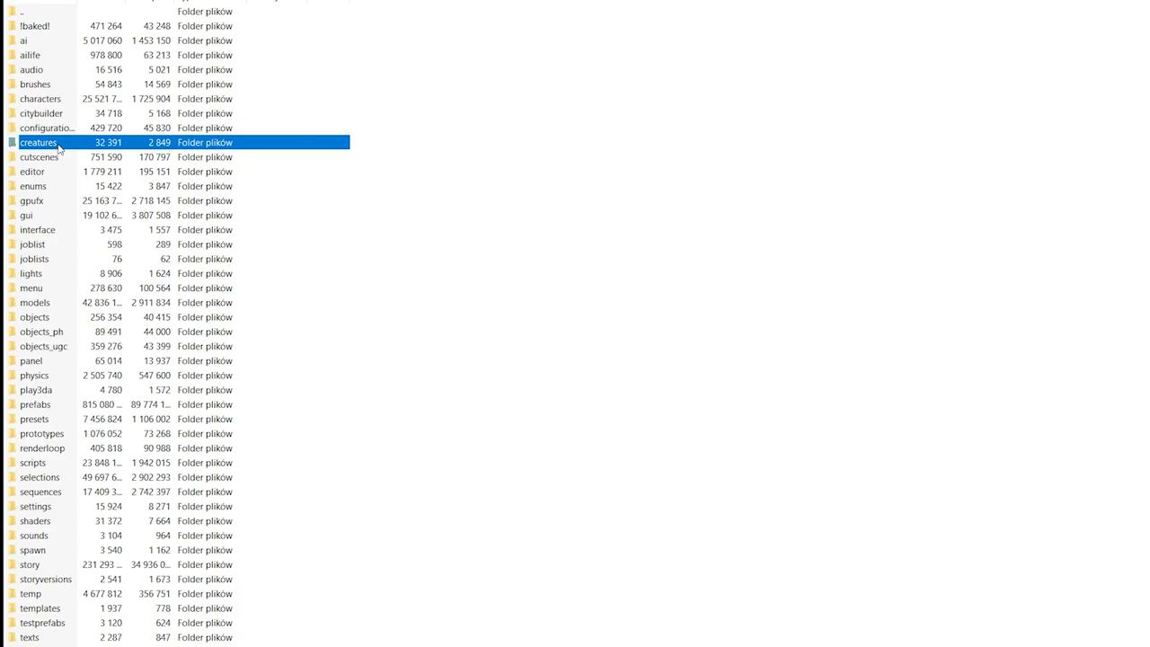
Step: Open creatures, then the dog folder showing dog.scr, and dismiss the error report
double_click(37, 142)
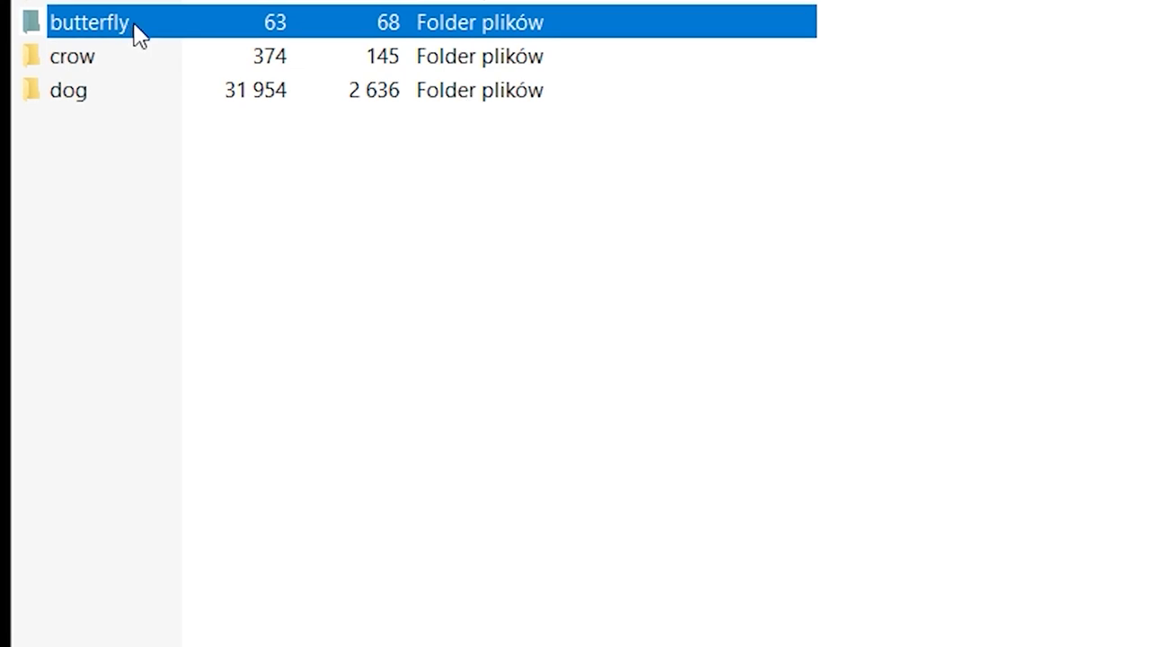
left_click(72, 56)
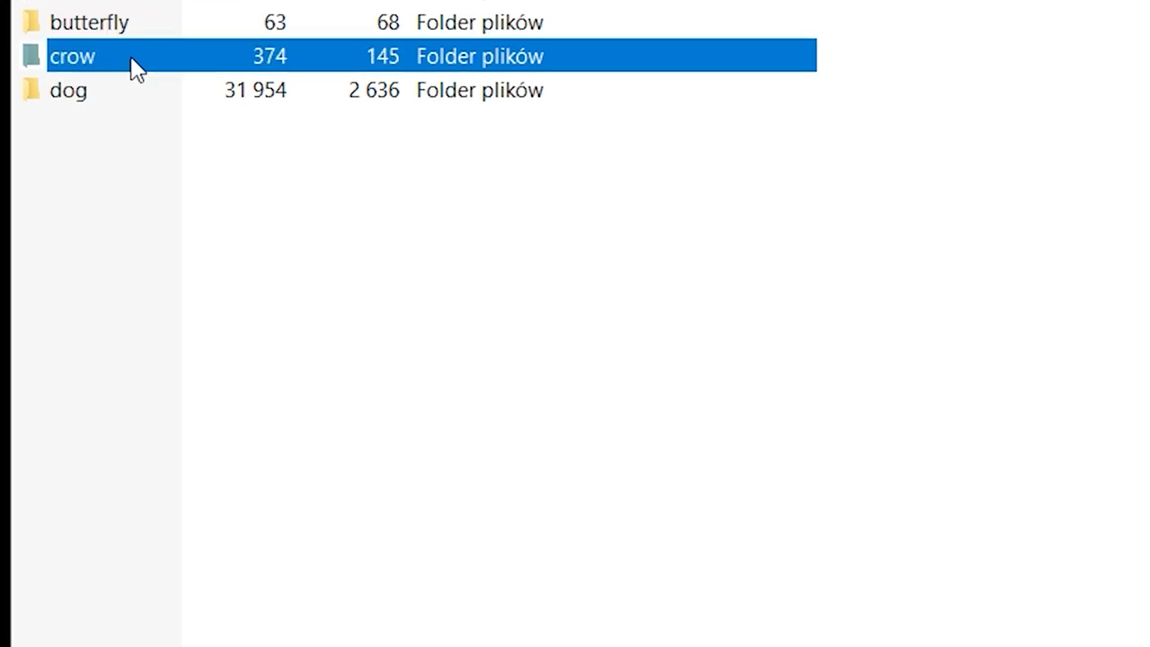
left_click(68, 90)
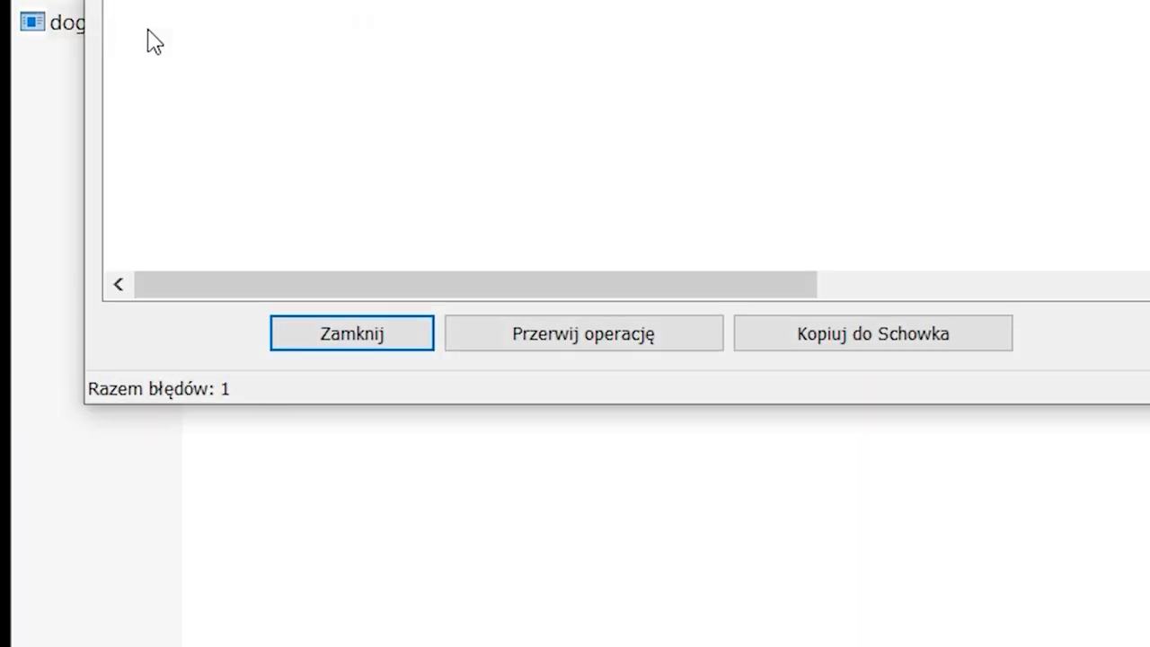
left_click(351, 333)
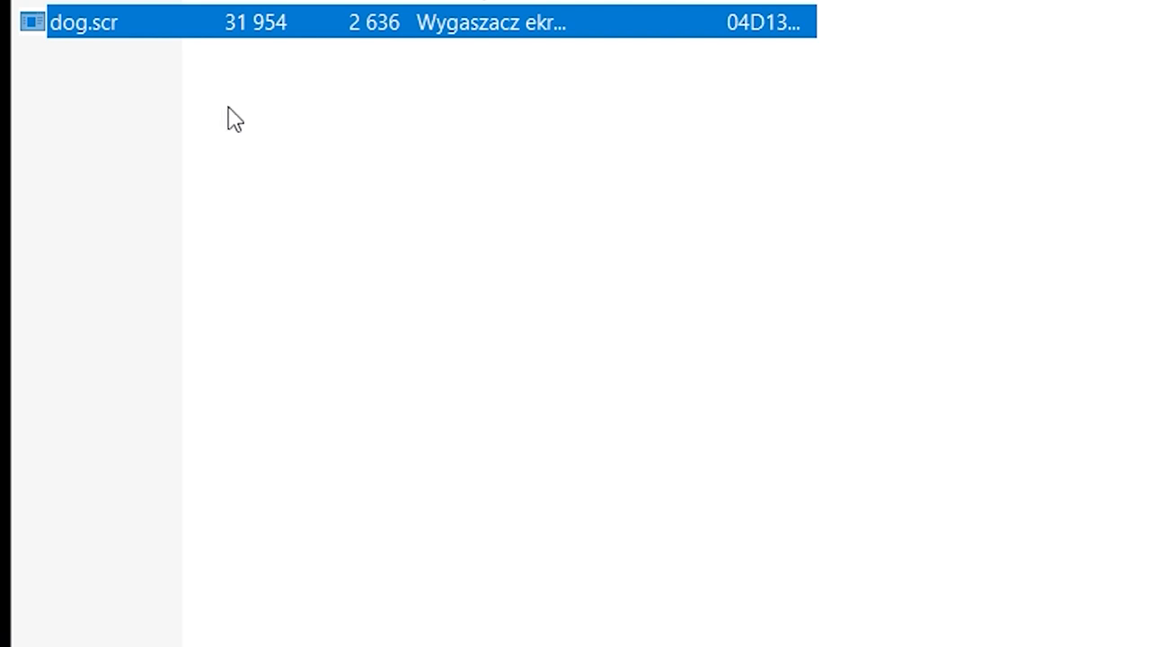
Step: Scroll down through the long list of PREFAB files
scroll("down", 3)
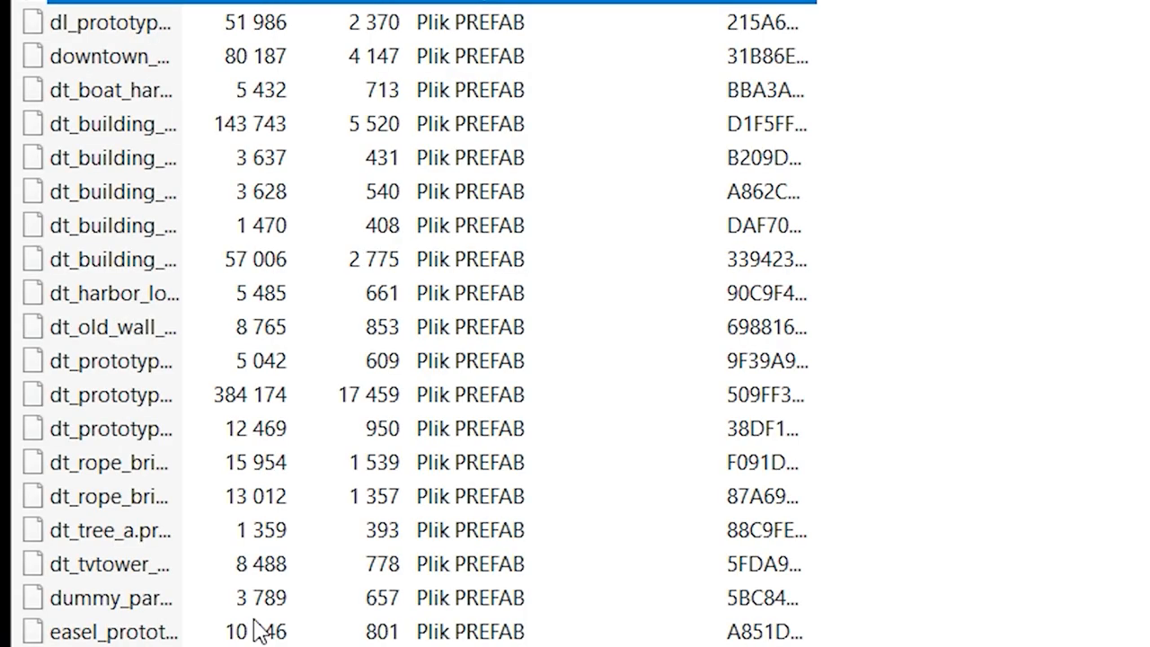
mouse_move(328, 459)
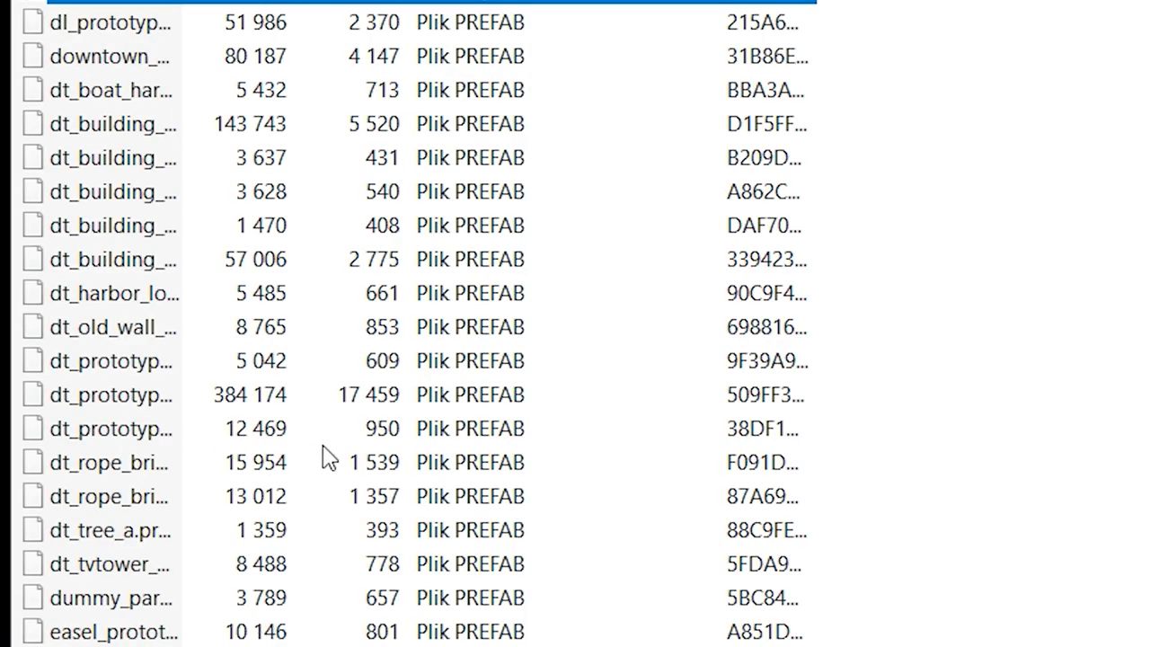
mouse_move(85, 610)
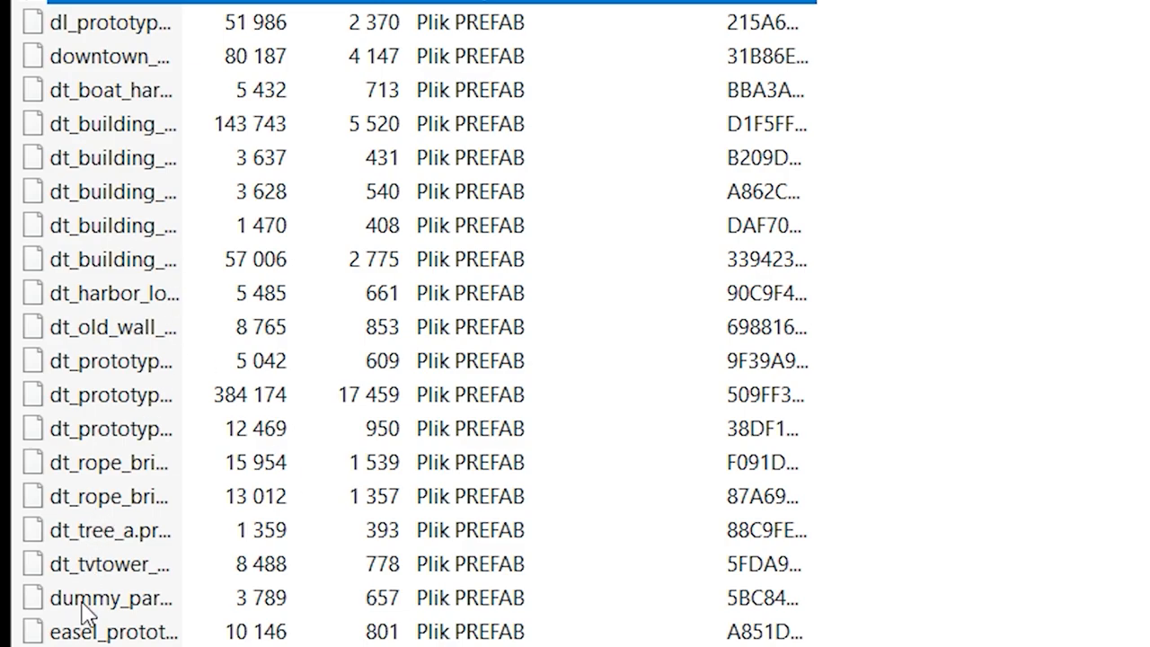
mouse_move(99, 598)
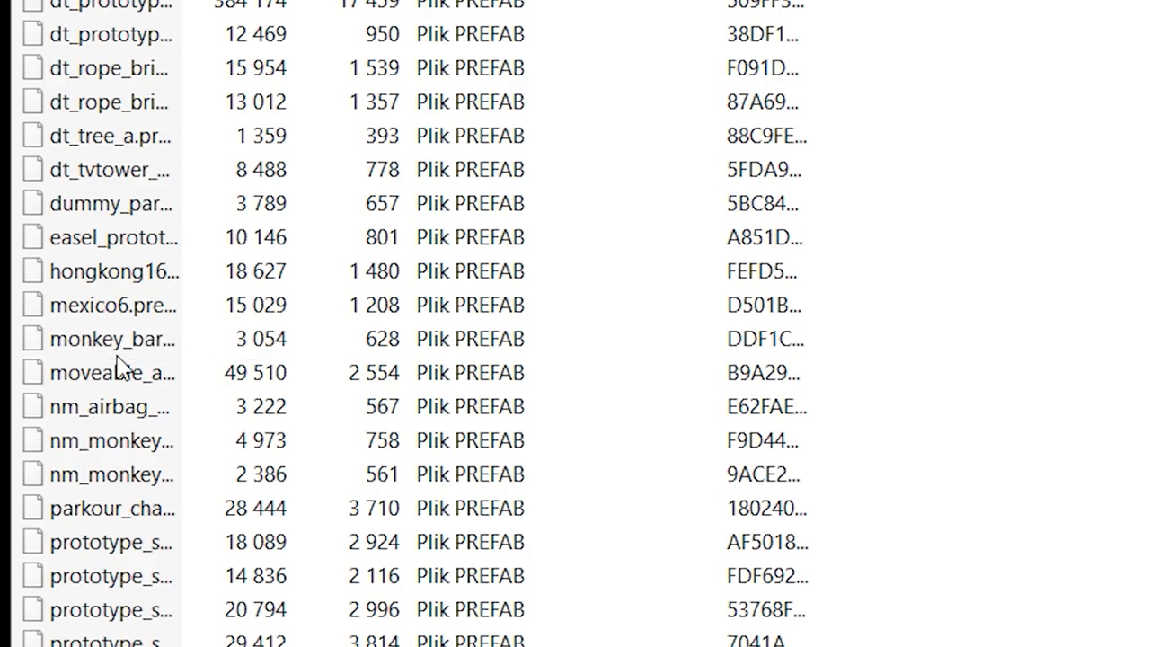
mouse_move(117, 486)
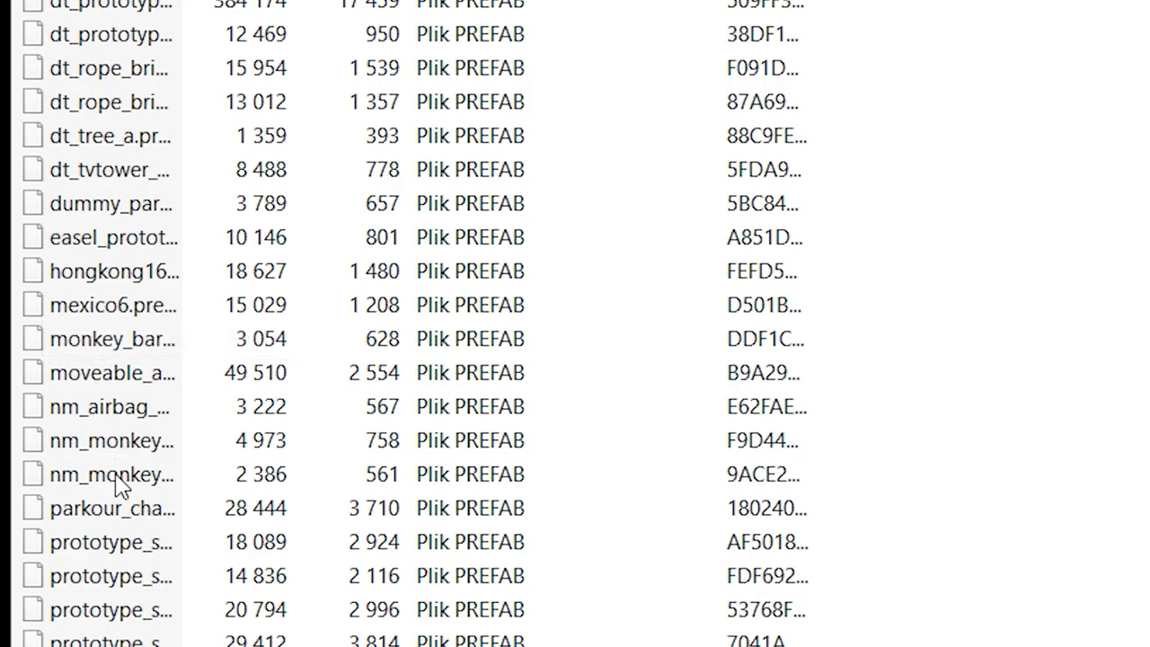
mouse_move(121, 525)
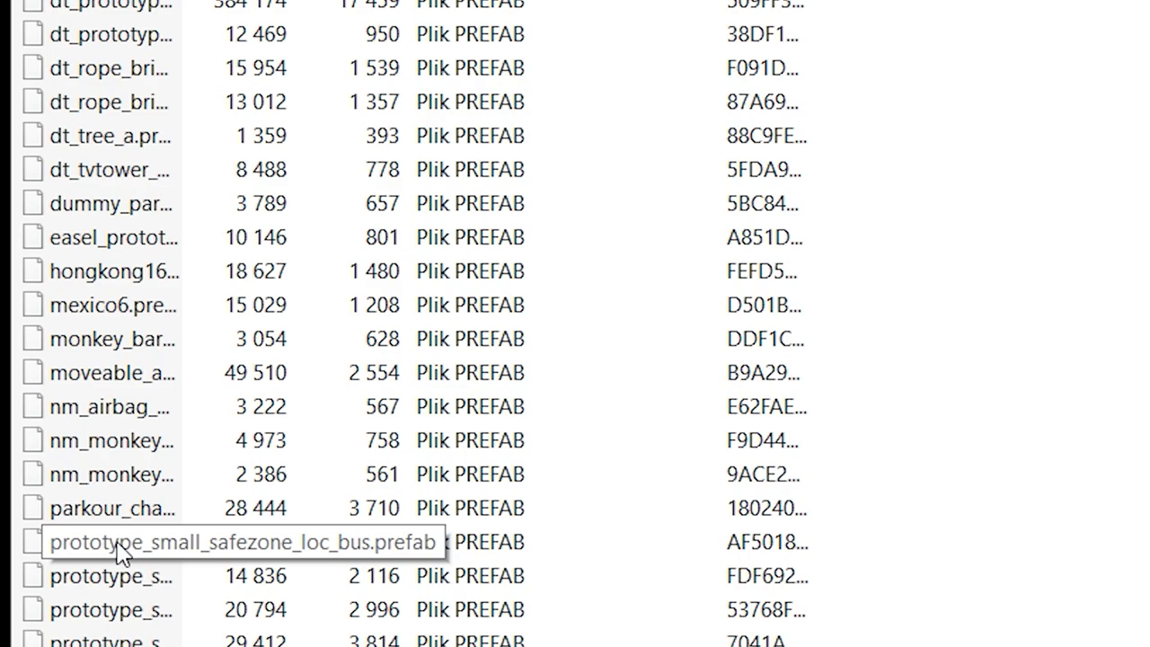
scroll("down", 3)
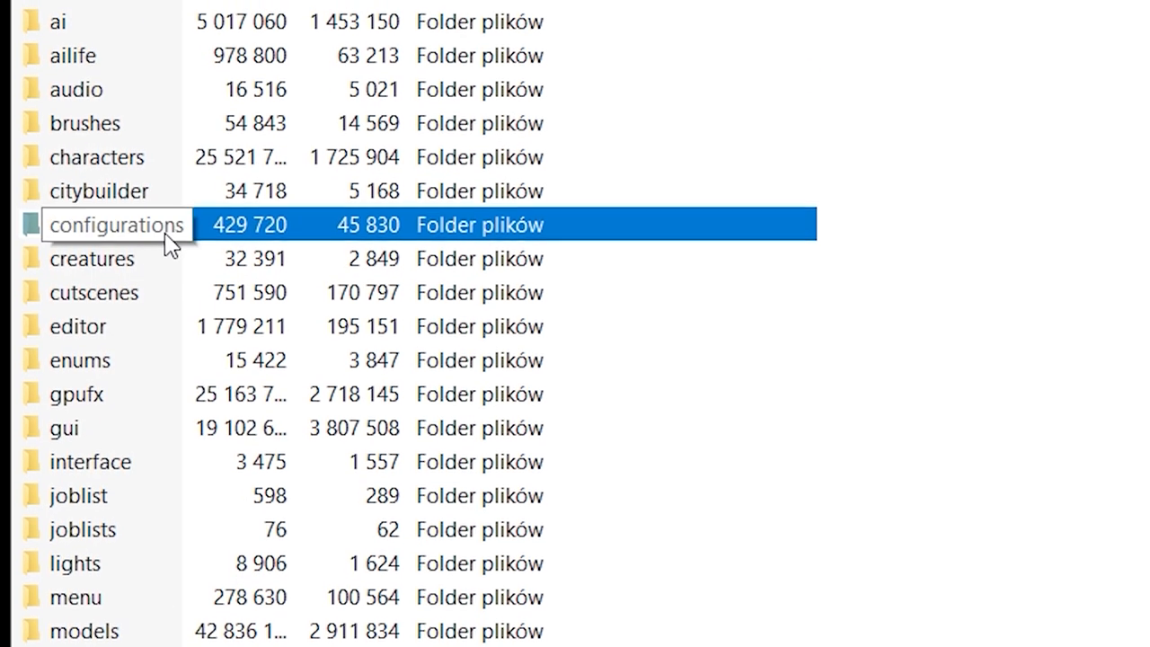
double_click(117, 225)
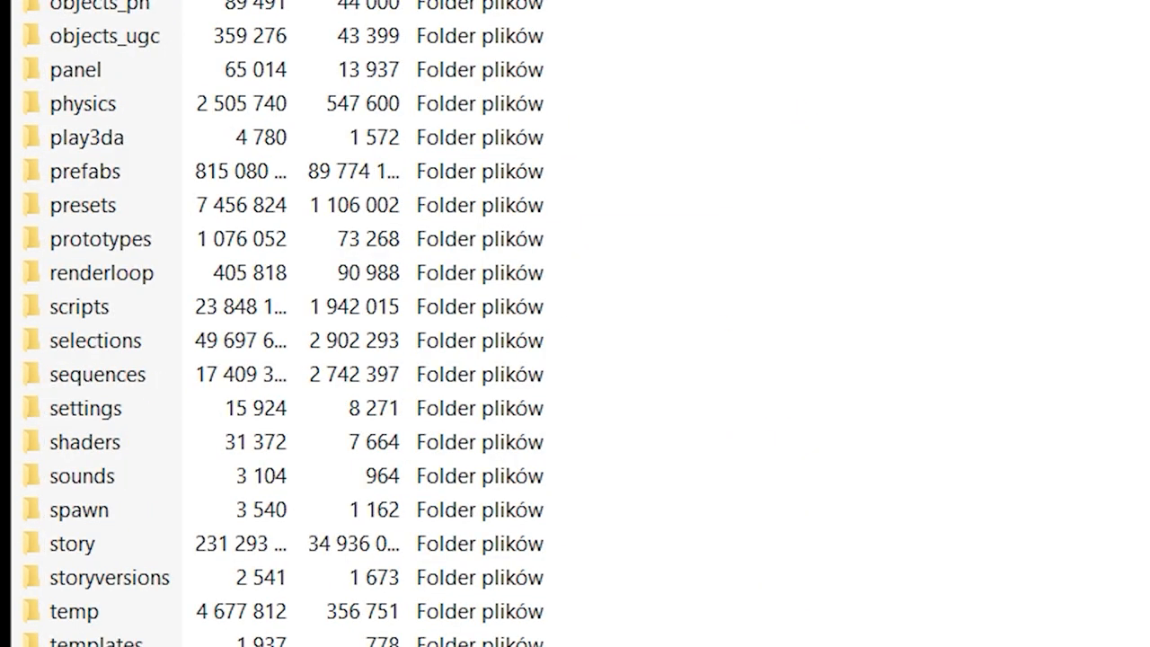
mouse_move(195, 141)
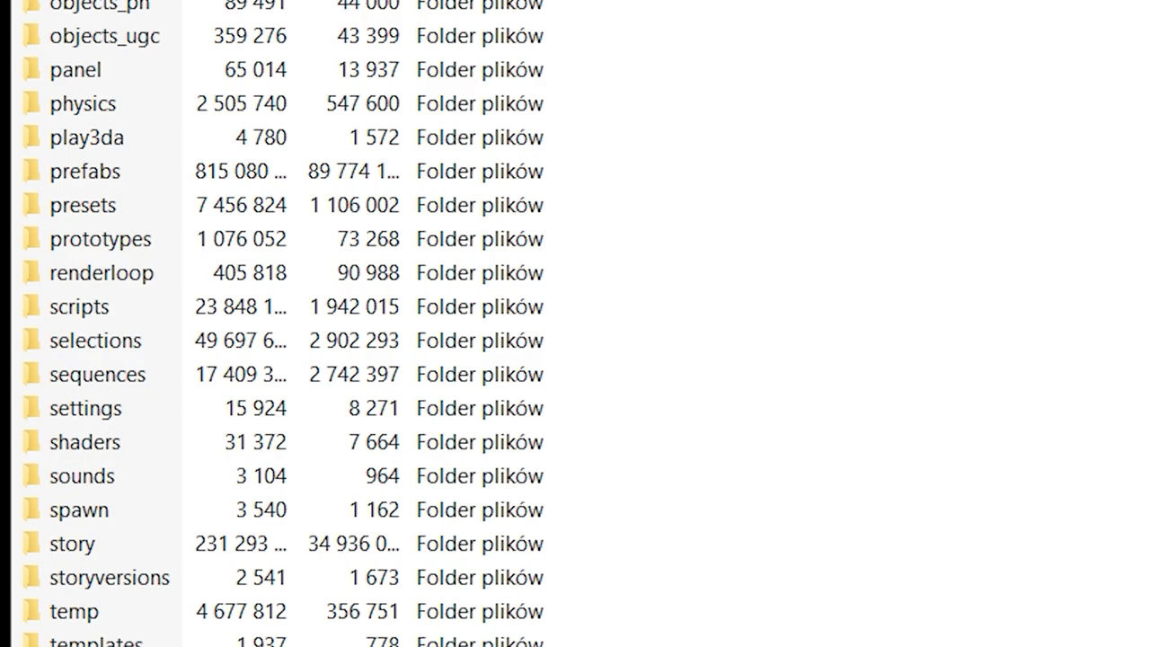
left_click(108, 6)
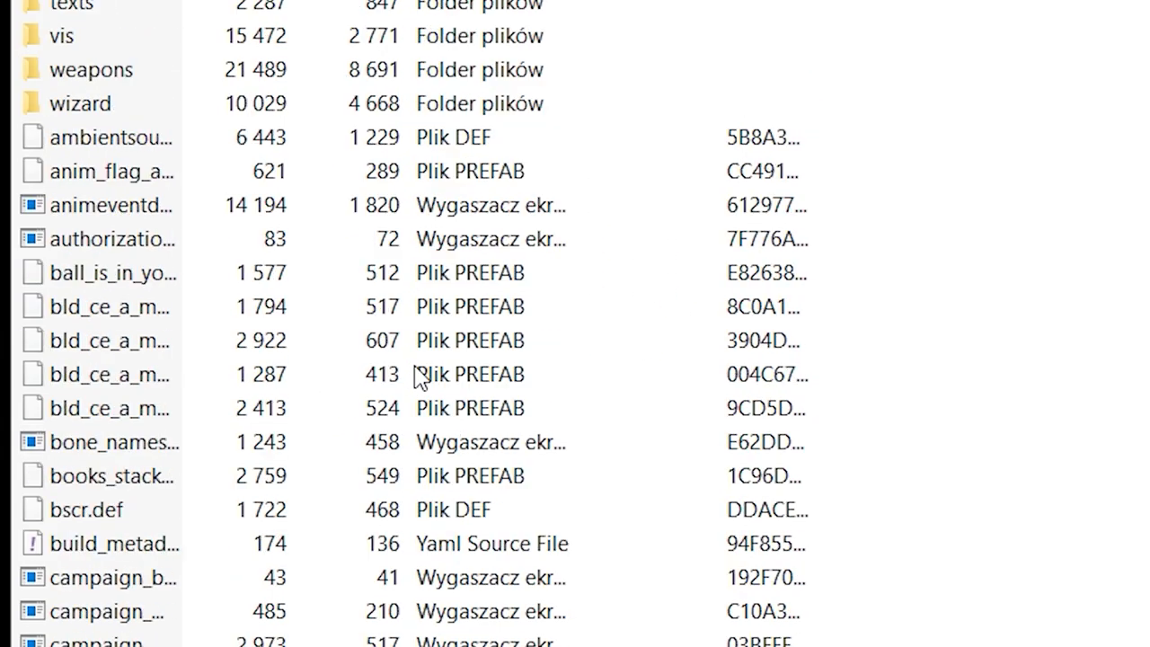
scroll("down", 3)
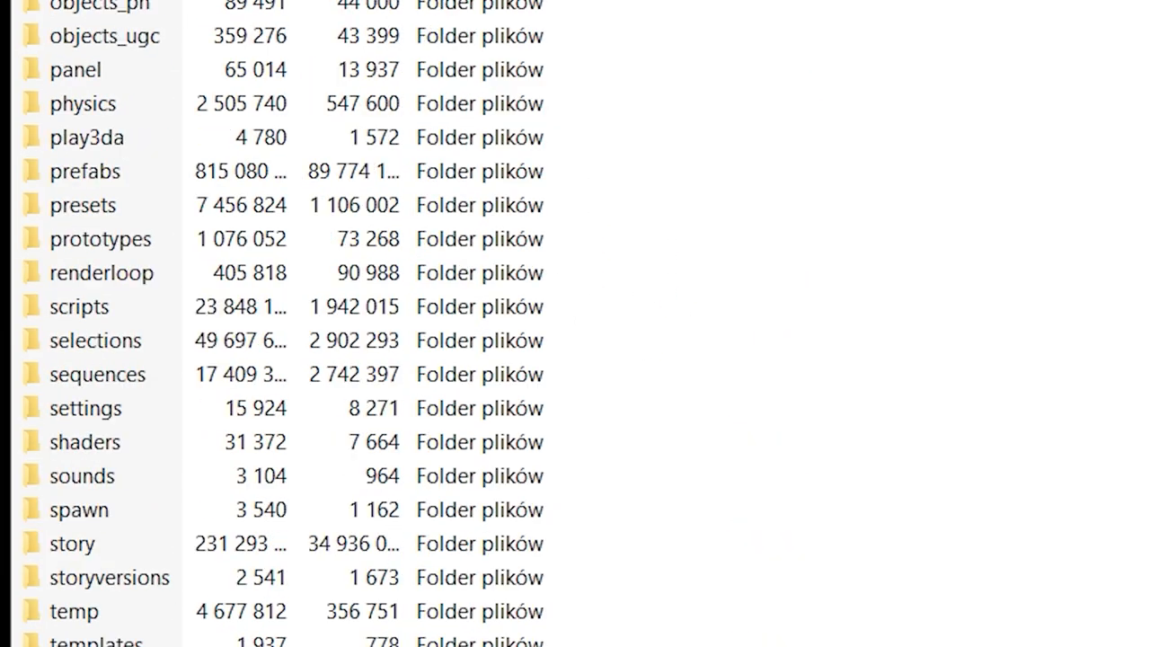